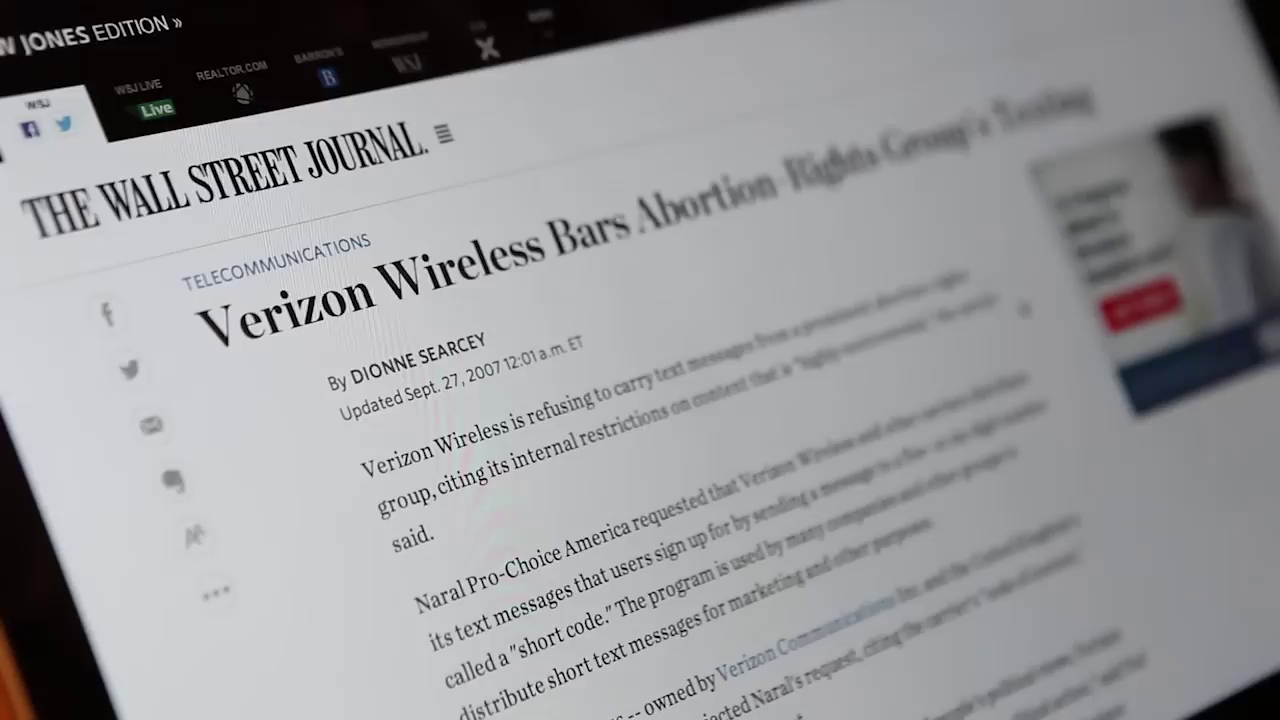
scroll("down", 3)
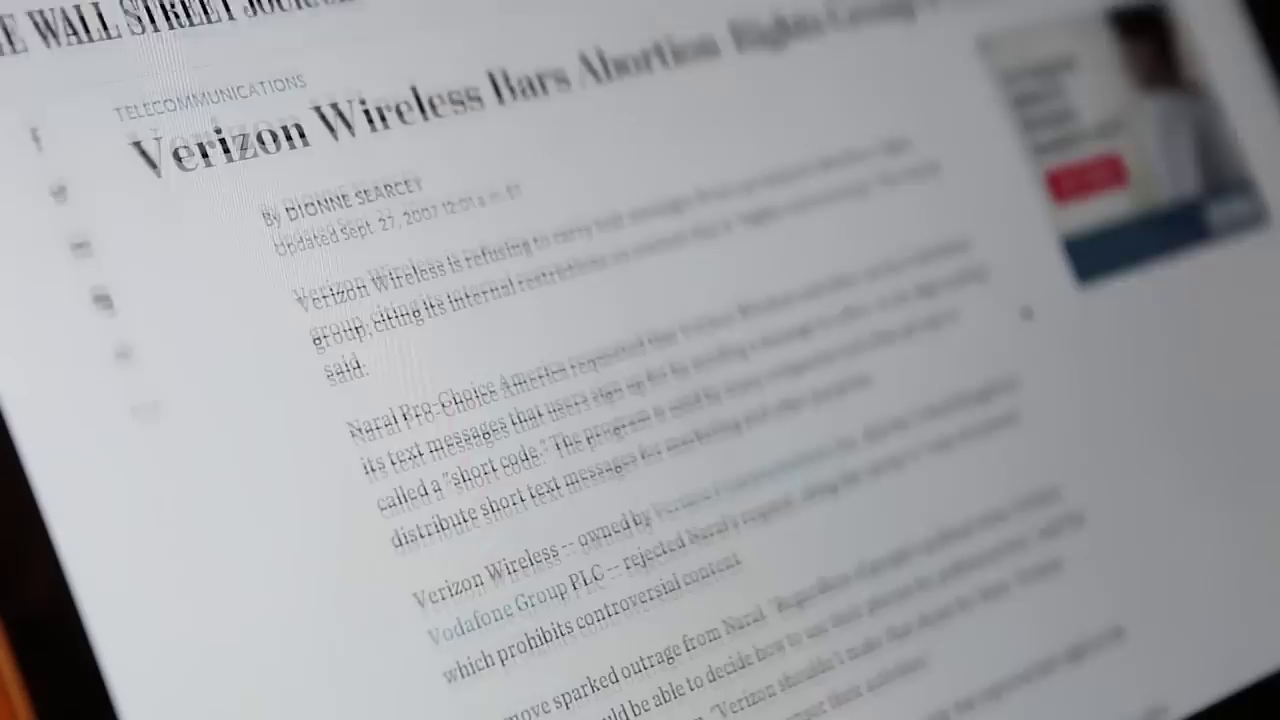